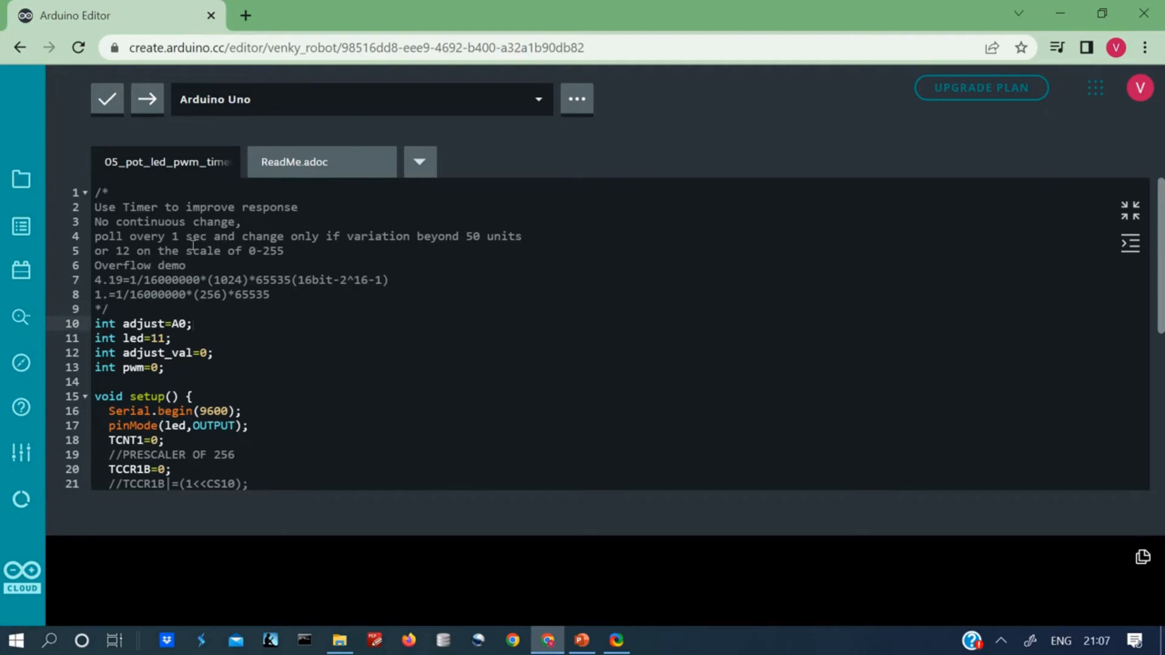
Step: Make the adjust_val declaration on line 12 a volatile int
click(172, 338)
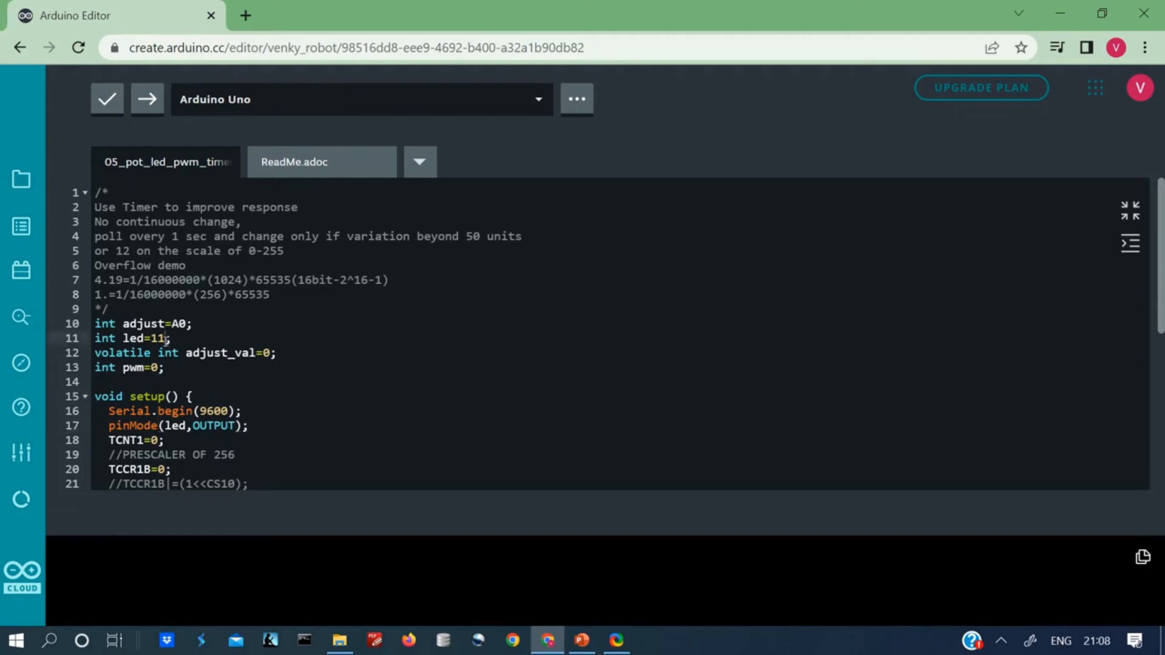
Step: Change the led pin value on line 11 from 11 to 06
key(Backspace)
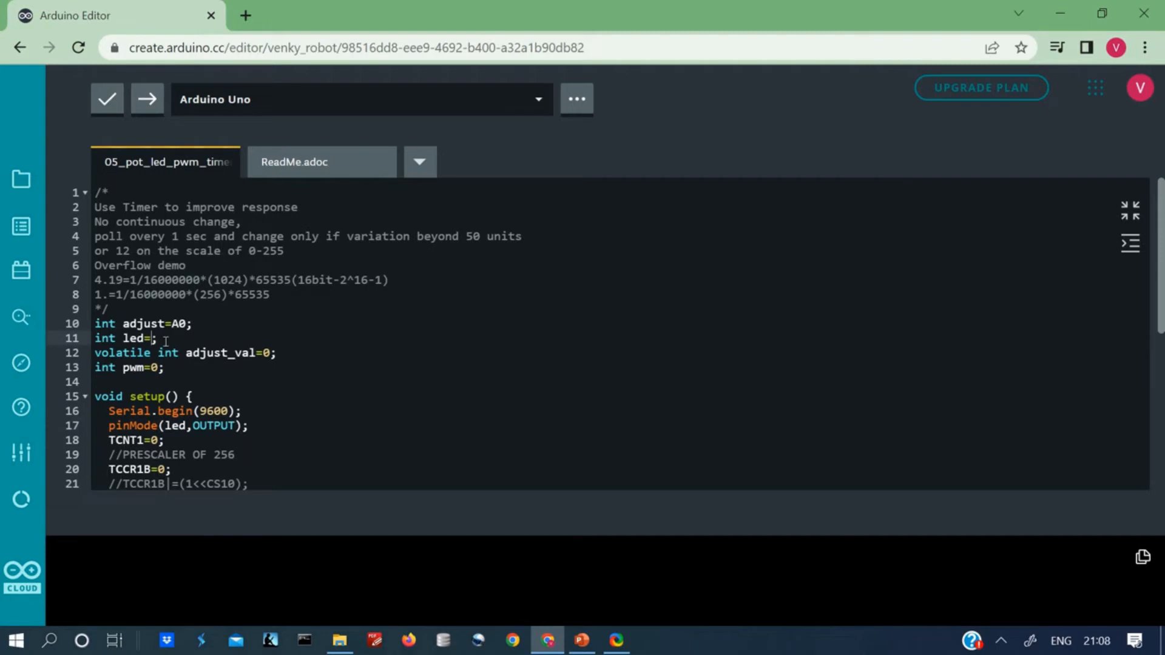
text(06)
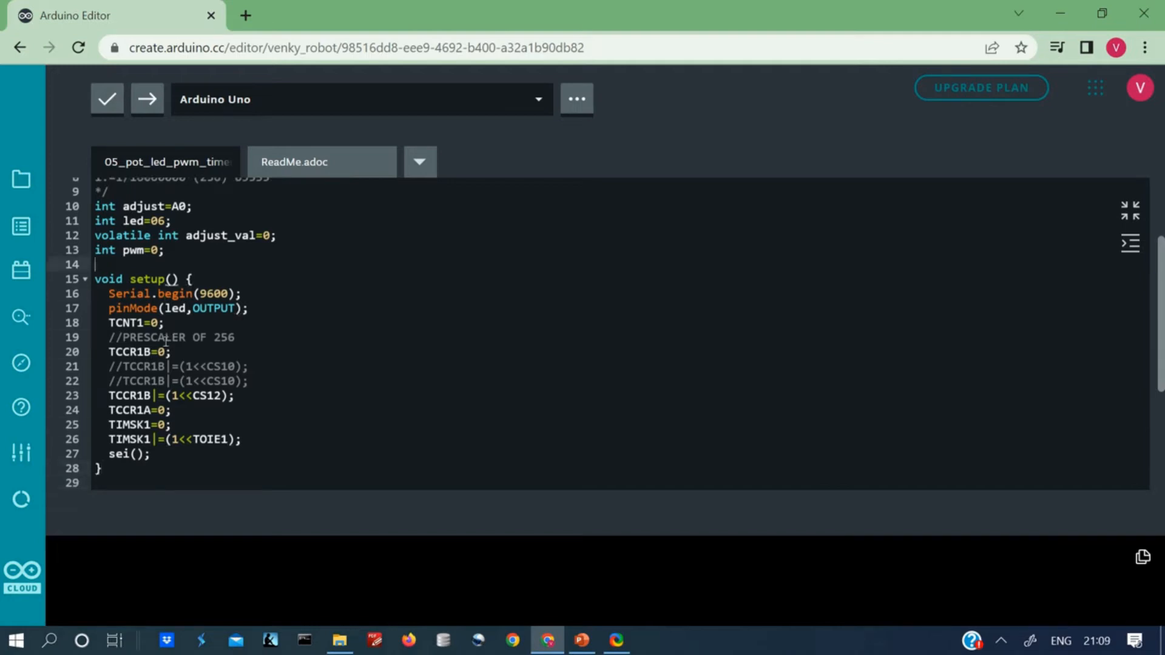
scroll(up, 3)
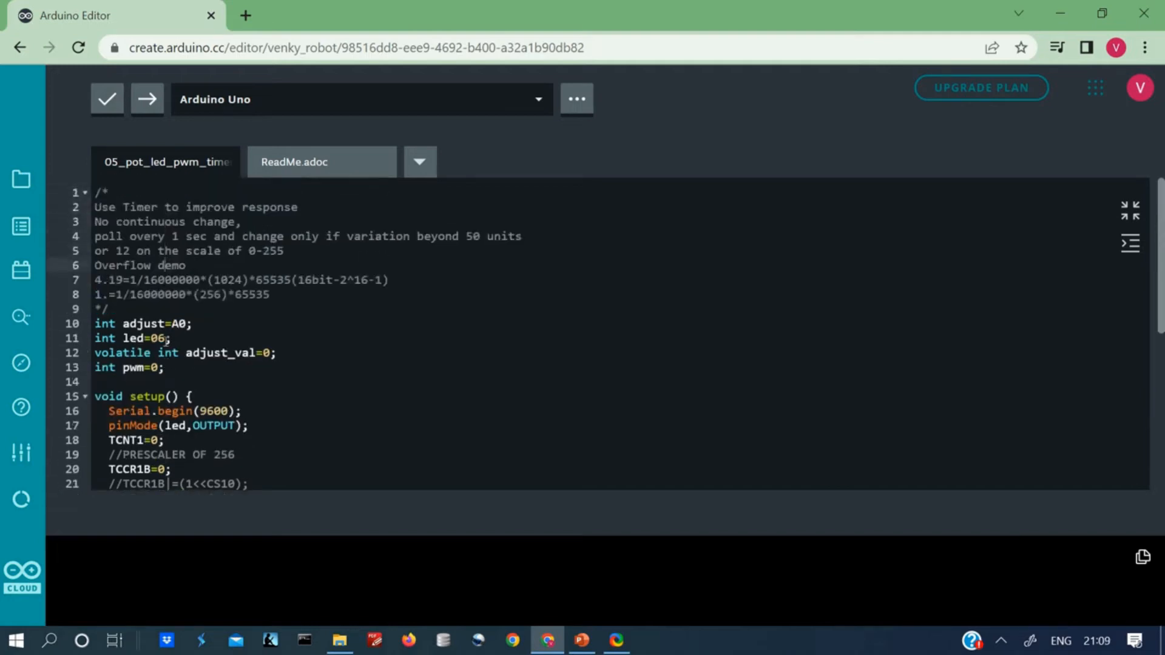
click(107, 100)
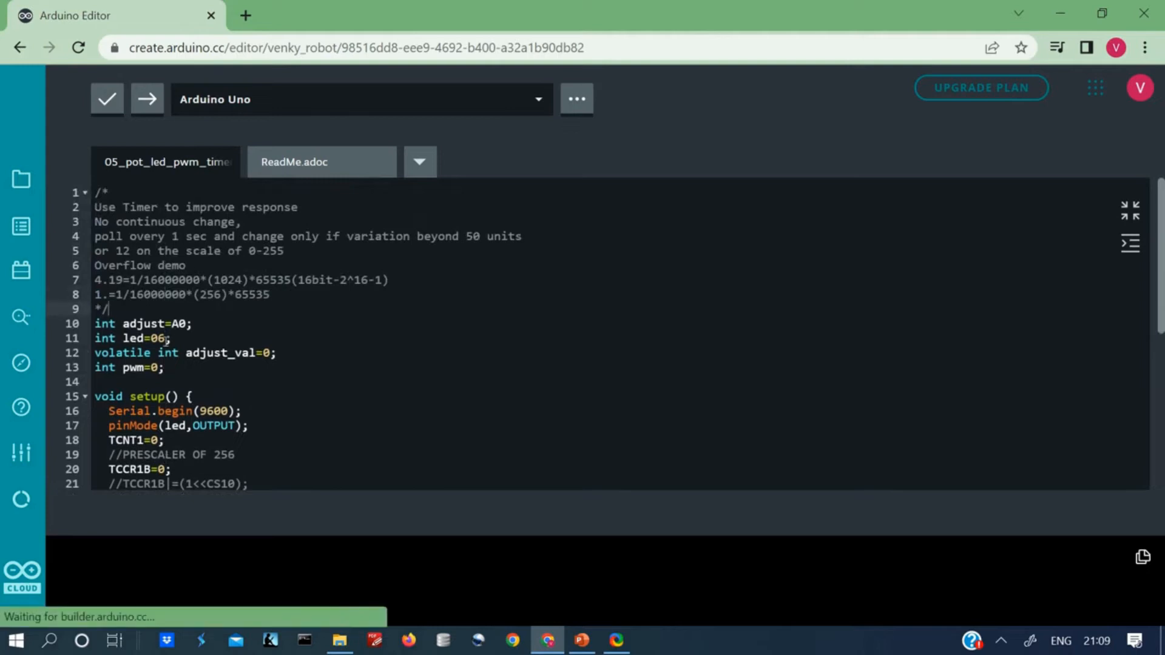
scroll(down, 3)
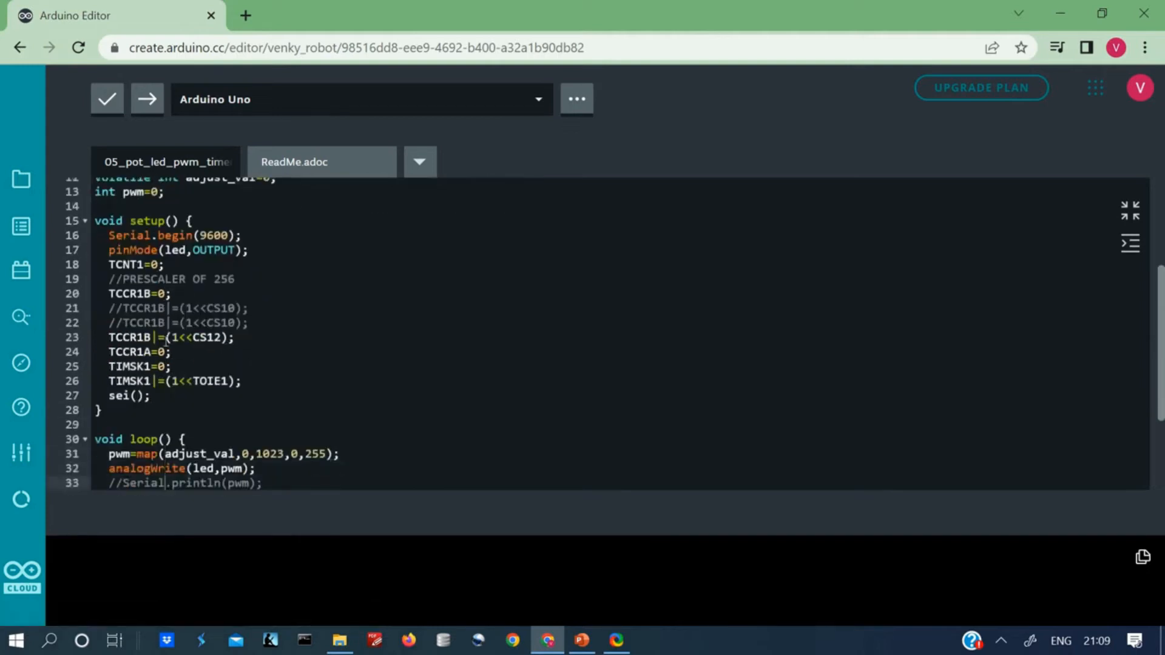
scroll(down, 3)
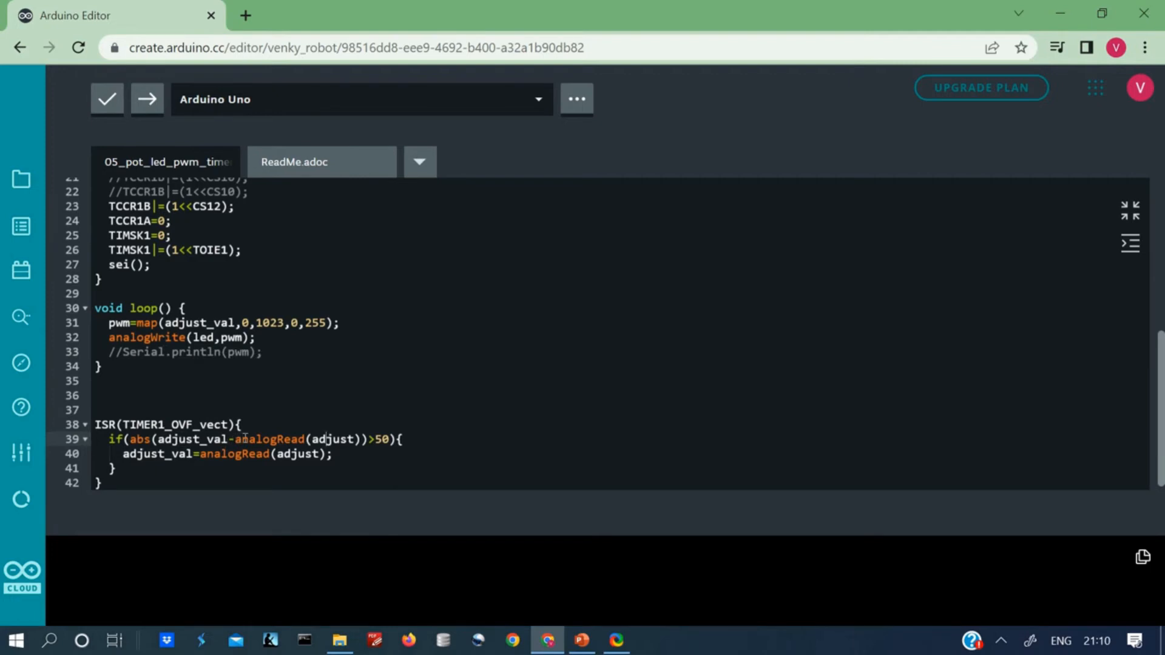
mouse_move(1161, 347)
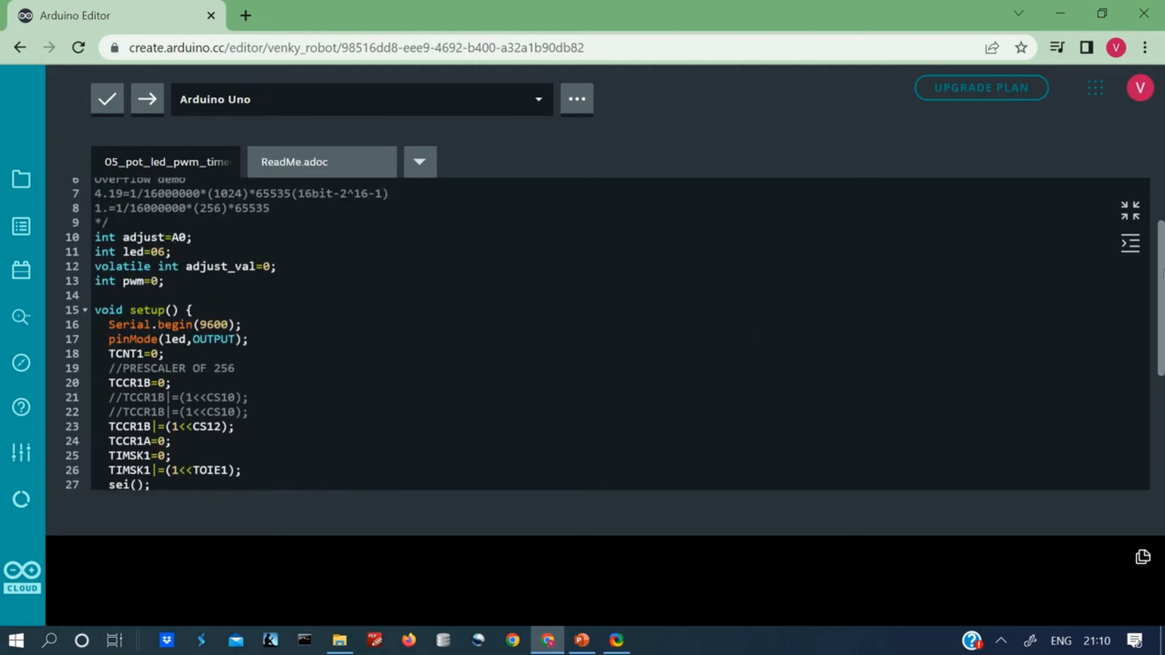
Step: Scroll down through the sketch while the Arduino Uno connects
scroll(down, 3)
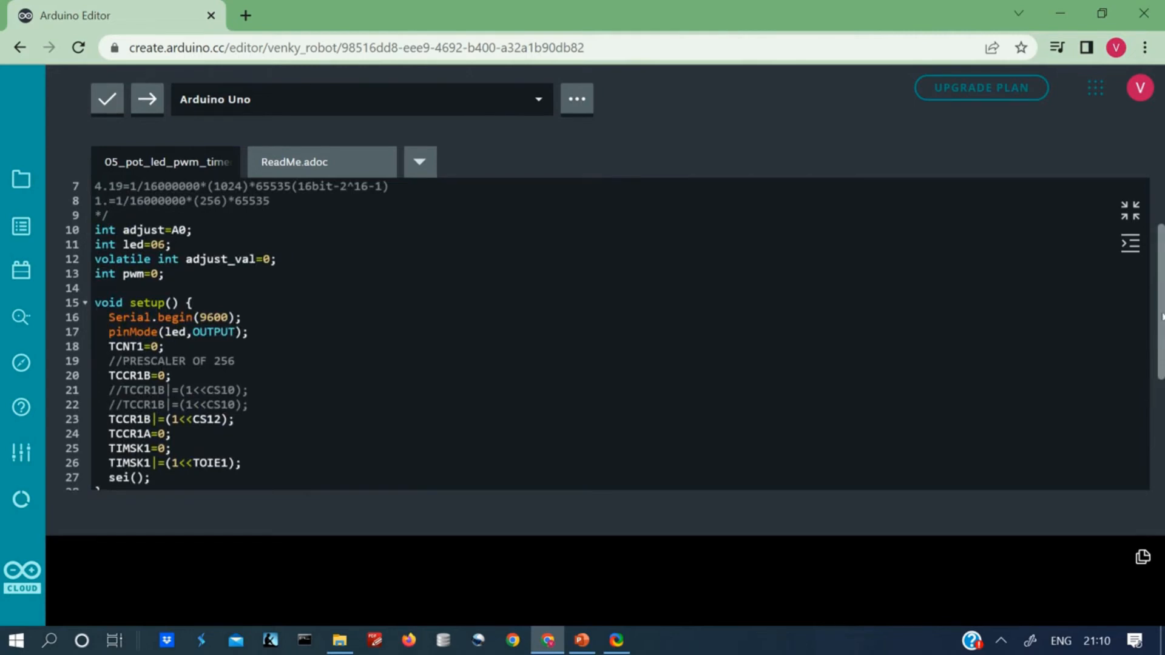
scroll(down, 3)
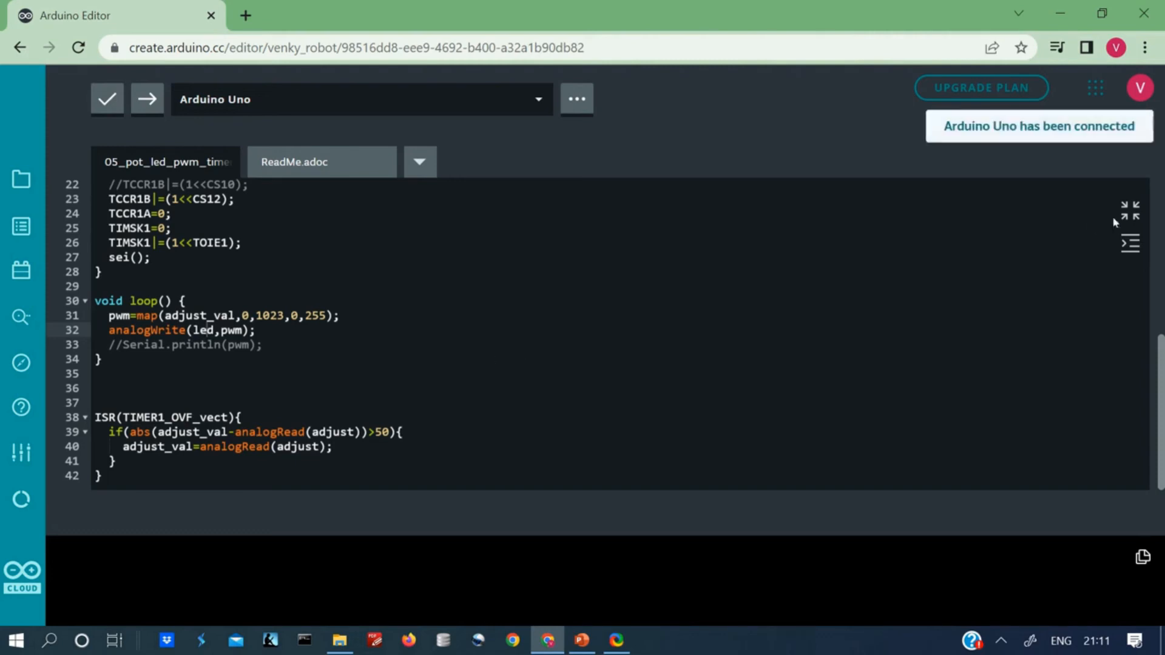
Step: Select Arduino Uno on COM4 and upload-and-save the sketch to it
click(18, 179)
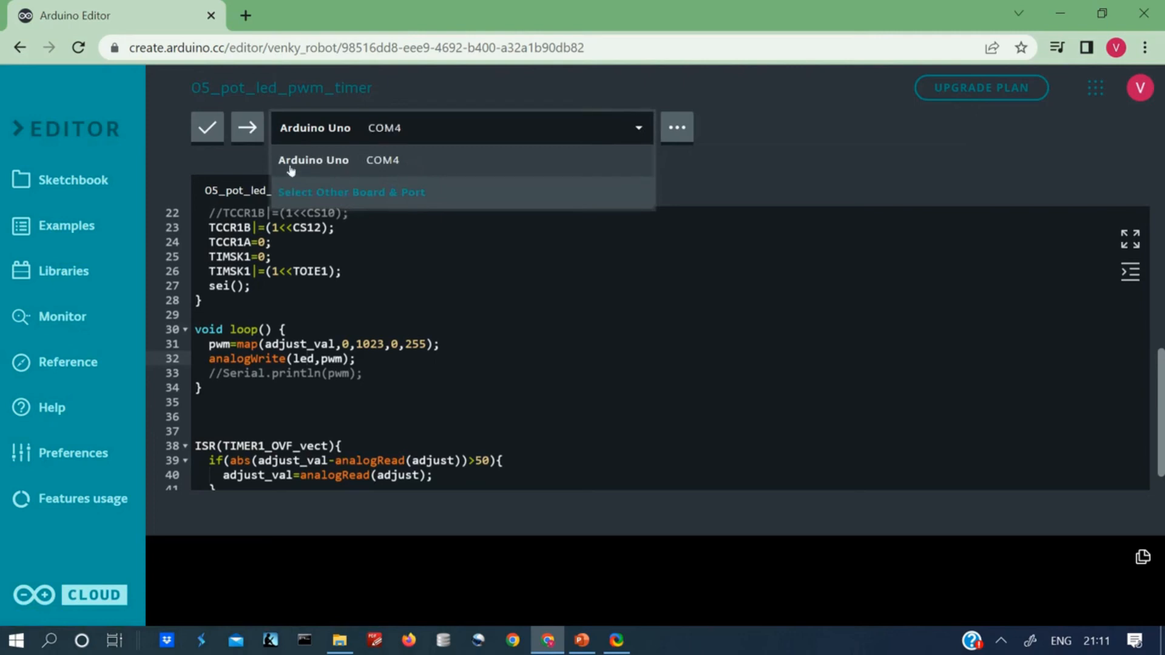
mouse_move(247, 127)
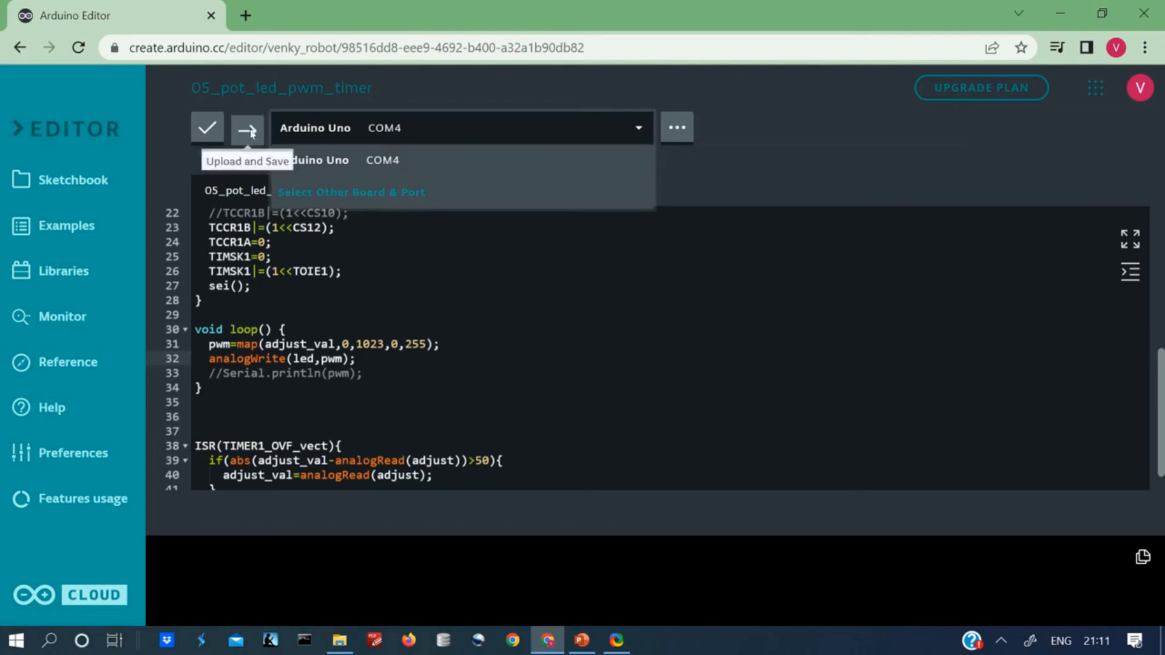
click(246, 128)
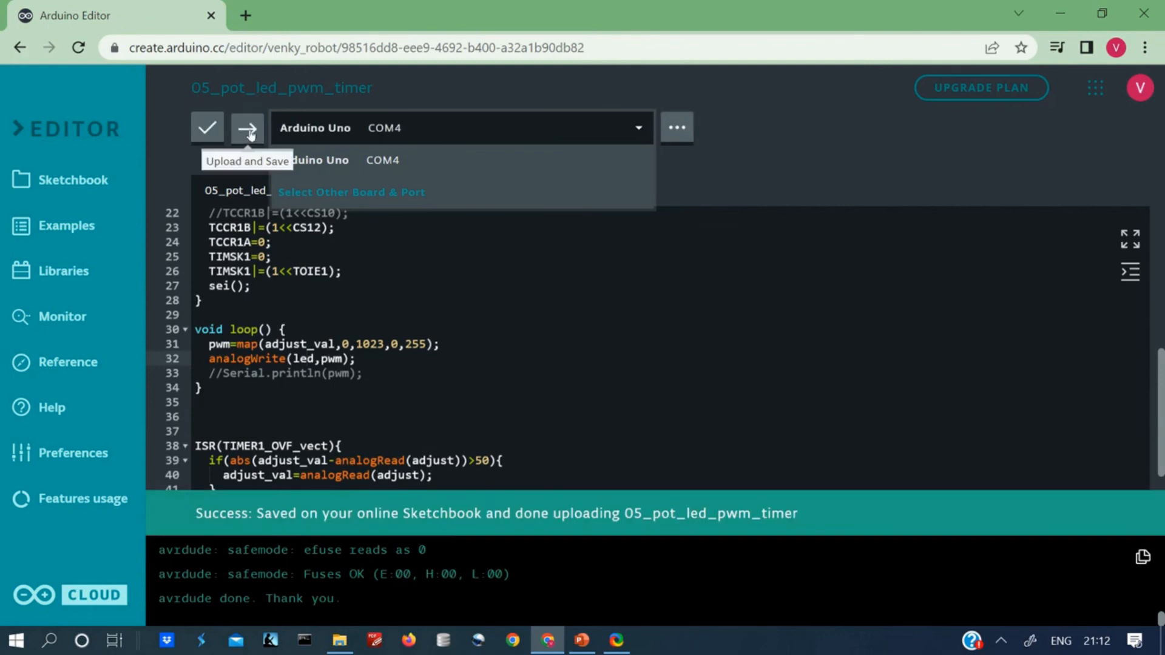
mouse_move(749, 180)
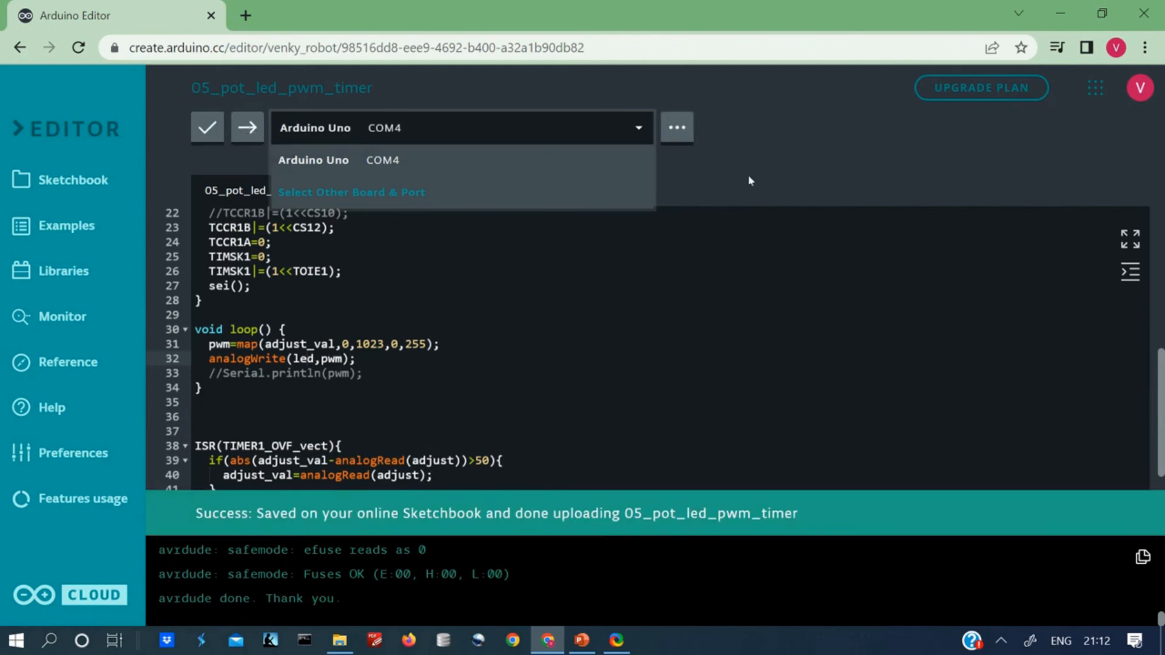